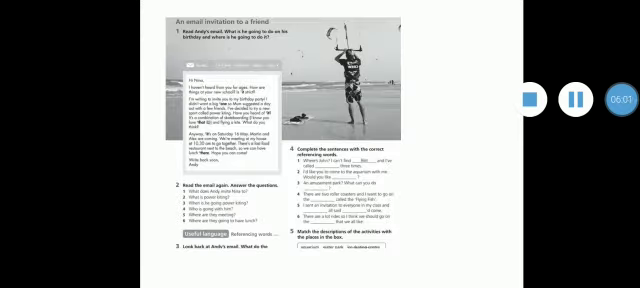
scroll(down, 3)
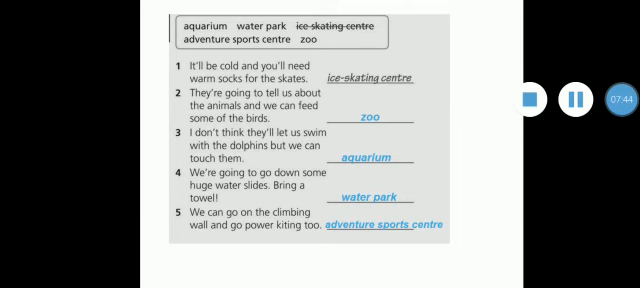
scroll(down, 3)
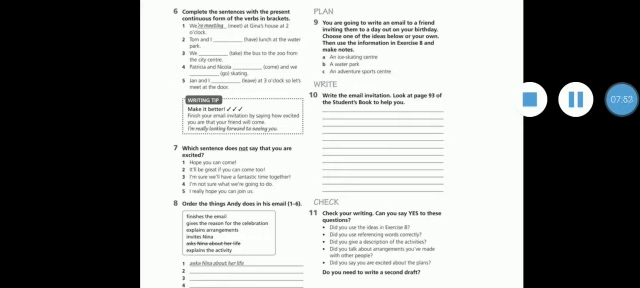